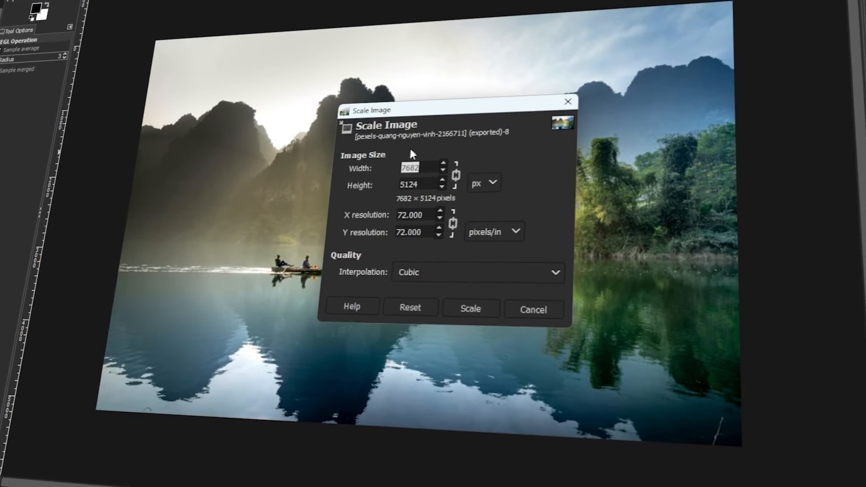
Enter a 1500 px width in Scale Image, then close it leaving the photo at 7682 × 5124.
type("1500")
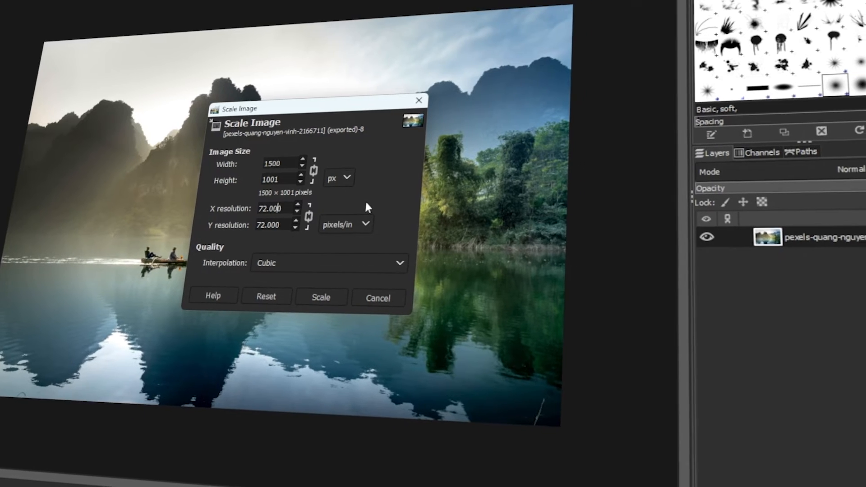
left_click(320, 300)
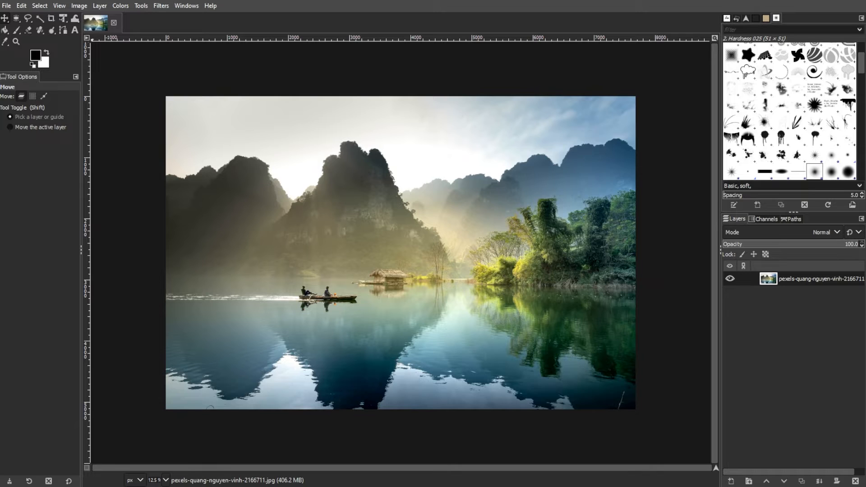
mouse_move(43, 348)
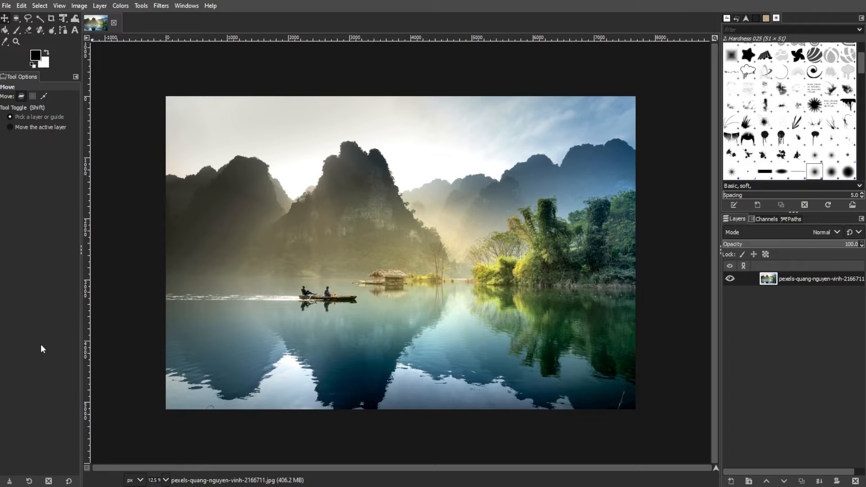
Semi-flatten the photo layer, replacing partial transparency with white.
left_click(100, 6)
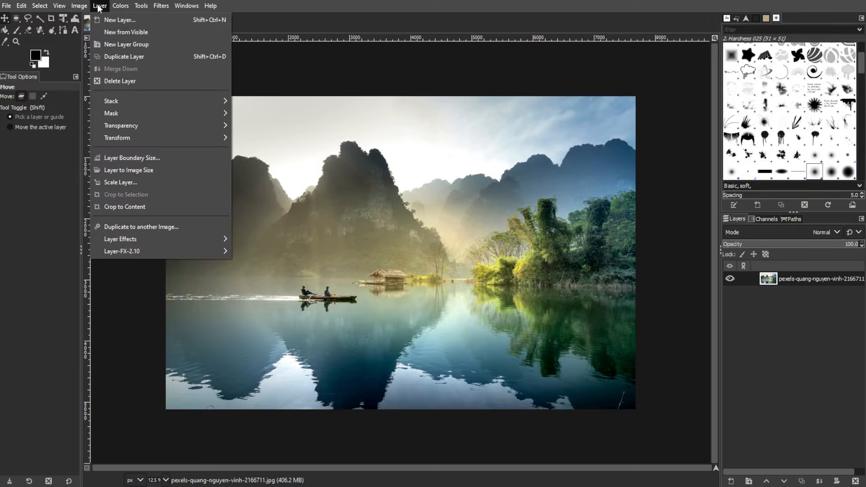
mouse_move(138, 127)
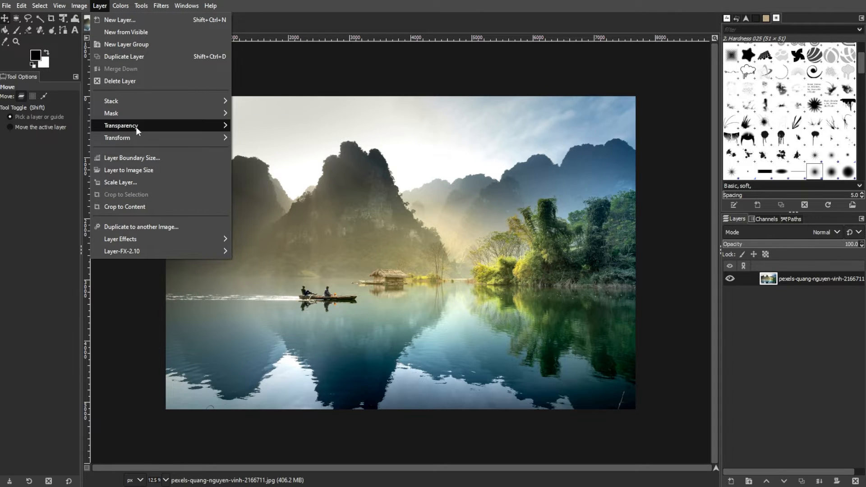
mouse_move(122, 125)
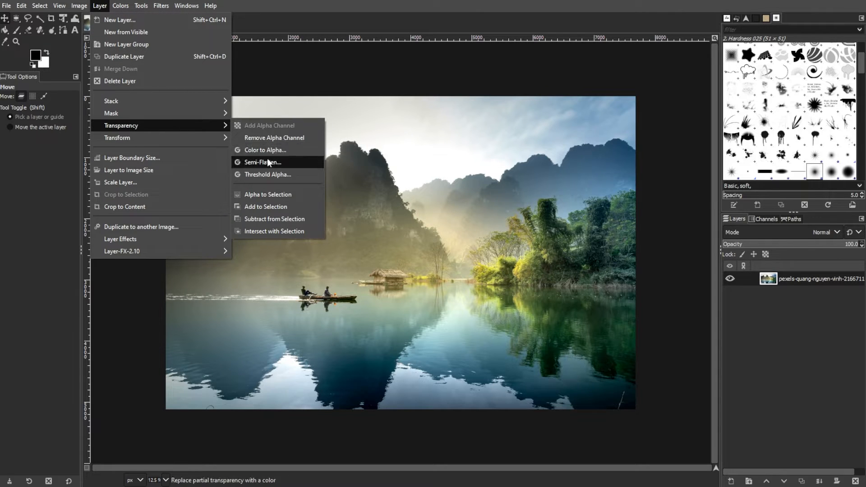
left_click(260, 161)
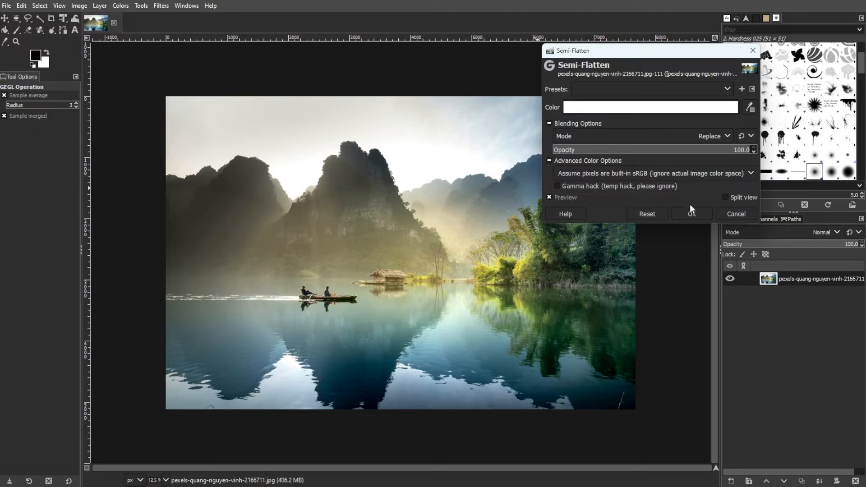
left_click(691, 214)
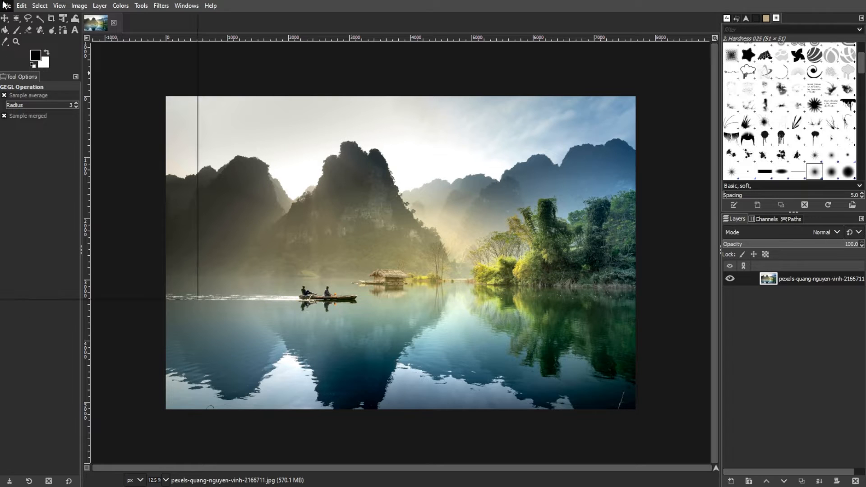
Export the full-size lake photo as a PNG at compression level 9.
left_click(6, 6)
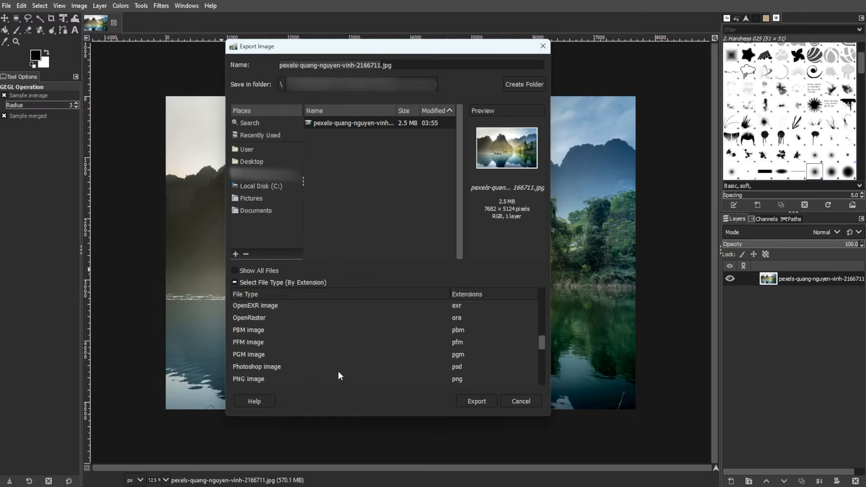
left_click(476, 401)
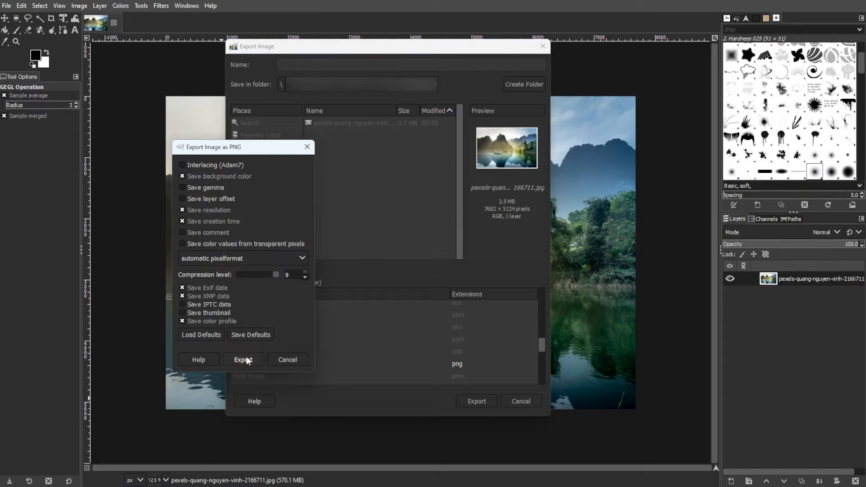
left_click(243, 360)
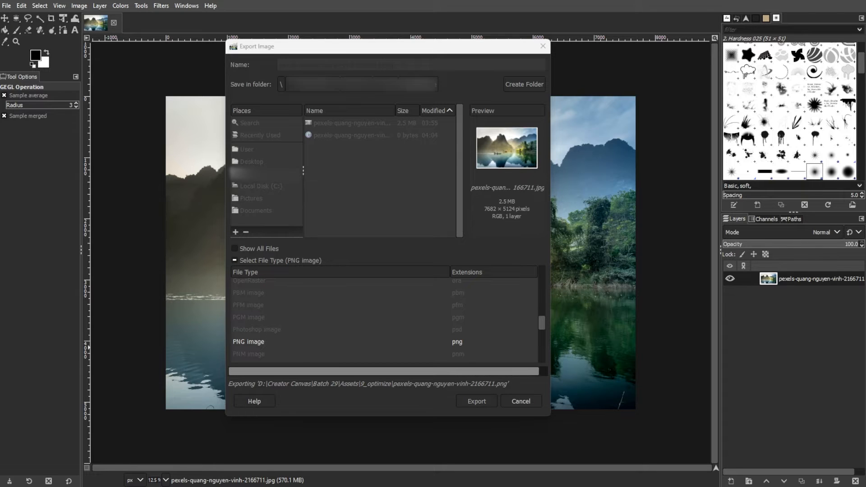
left_click(476, 401)
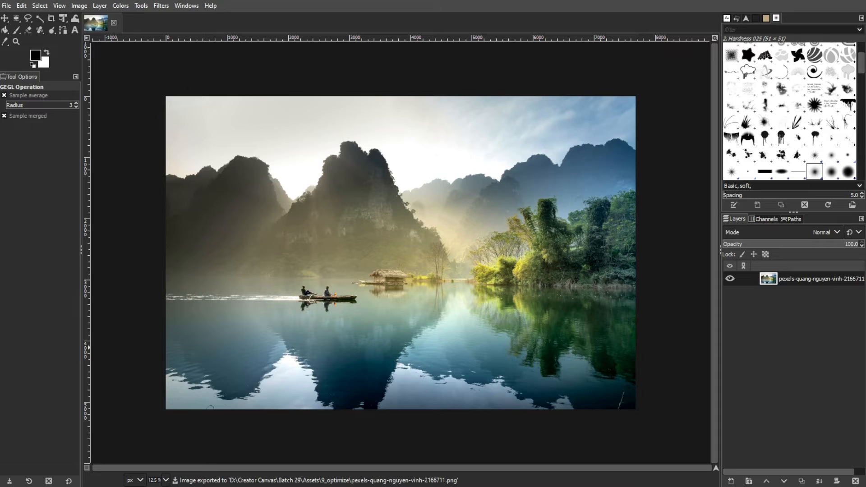
mouse_move(226, 304)
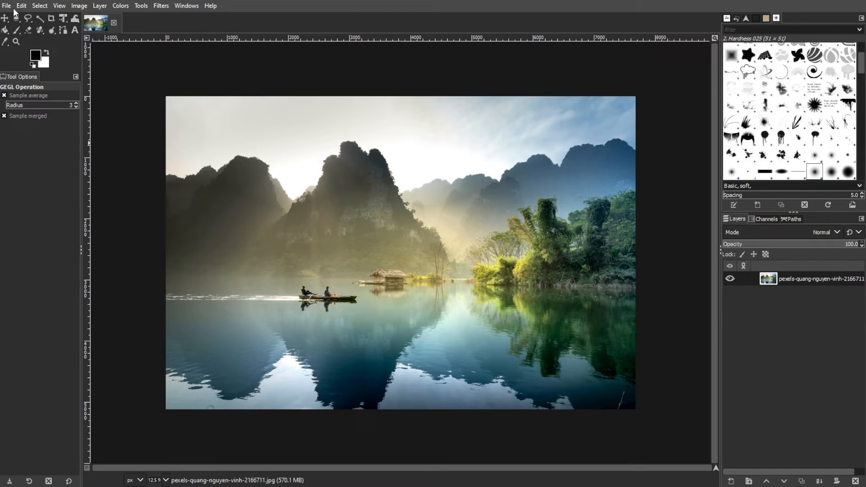
Bring up Scale Image for the 7682 × 5124 photo via the Image menu.
left_click(7, 5)
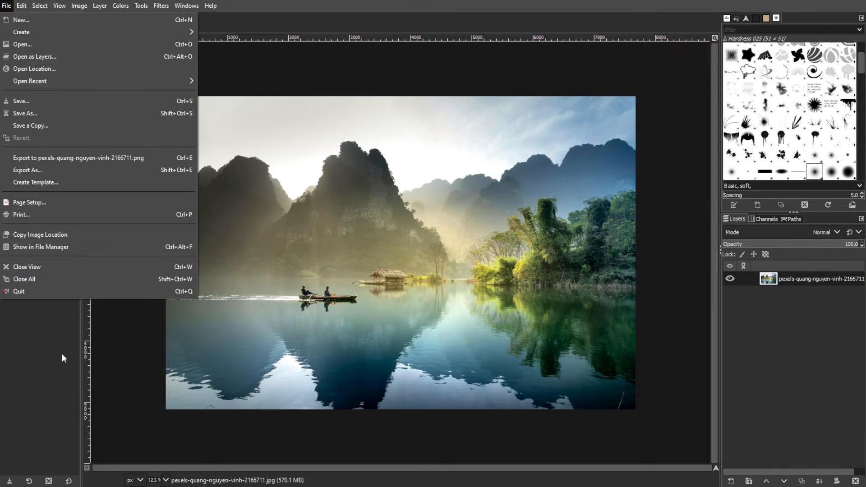
left_click(79, 5)
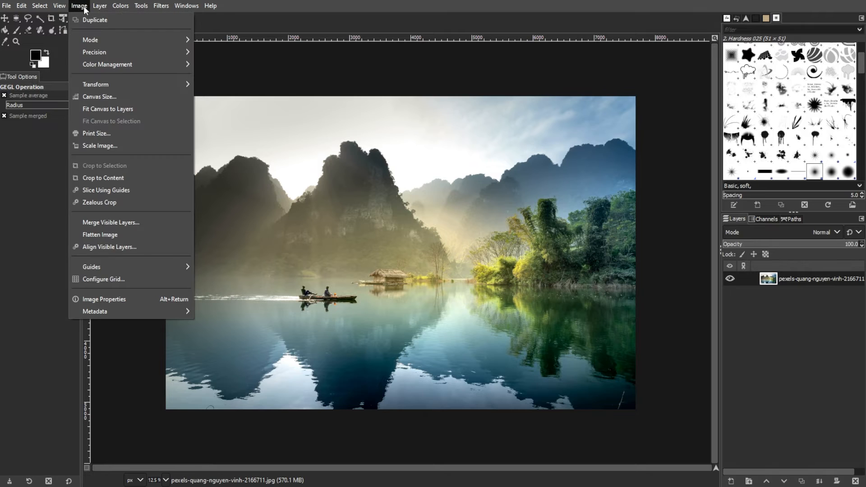
left_click(101, 145)
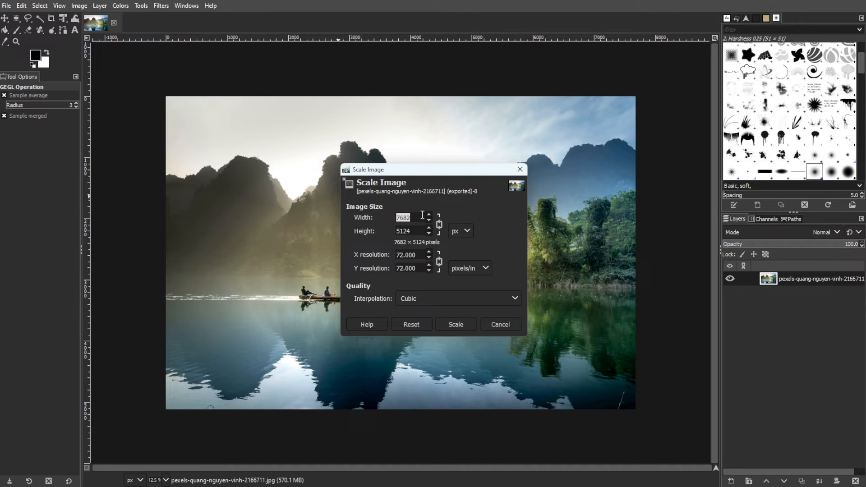
Scale the photo to 1500 × 1001 pixels with proportions linked.
type("1500")
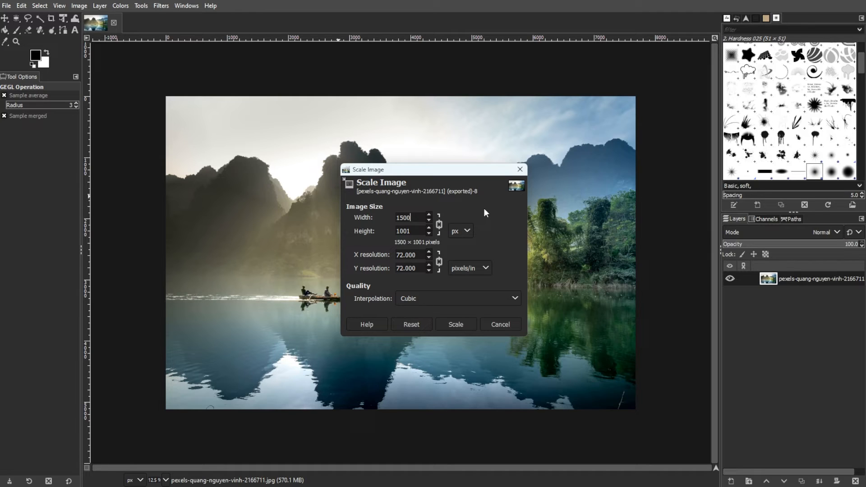
mouse_move(491, 228)
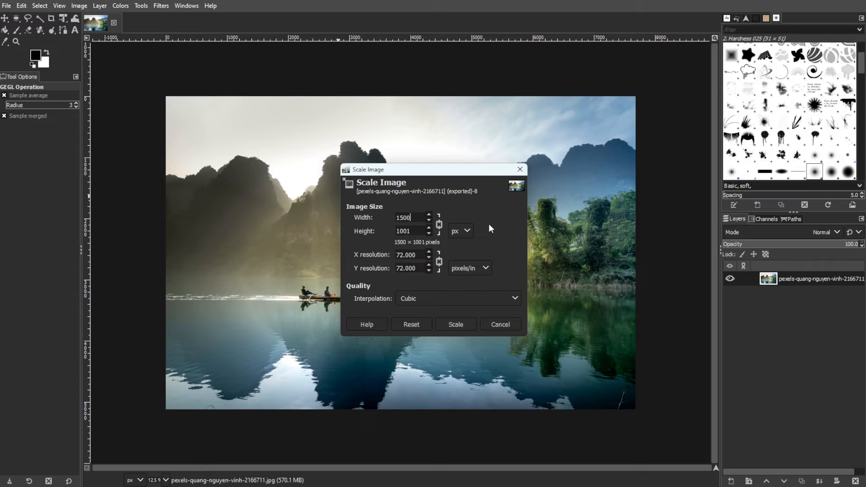
mouse_move(487, 254)
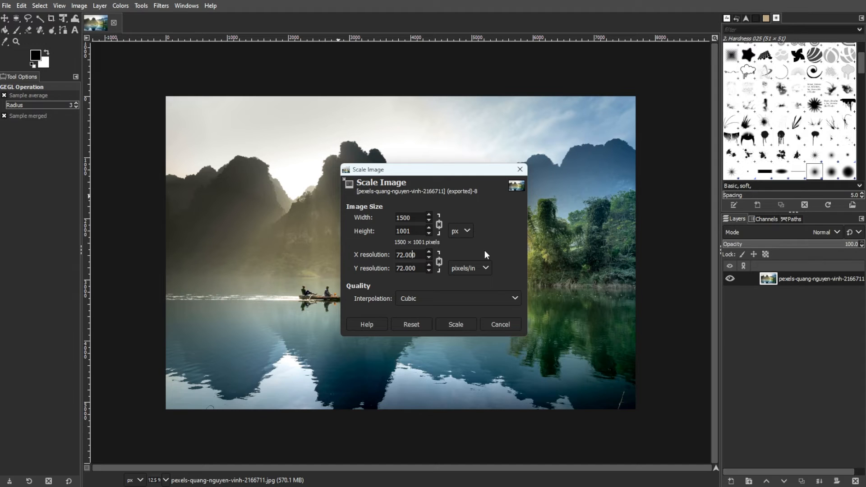
left_click(455, 324)
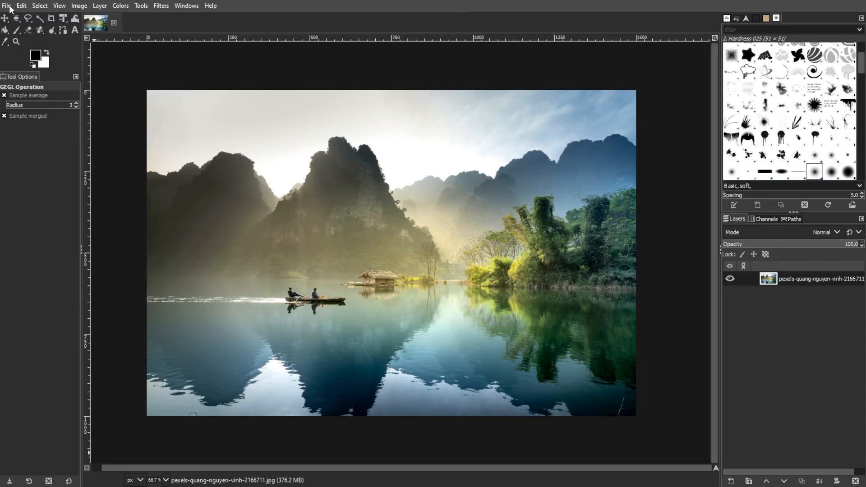
Export the 1500 px photo as a PNG with compression level lowered to 5.
left_click(6, 5)
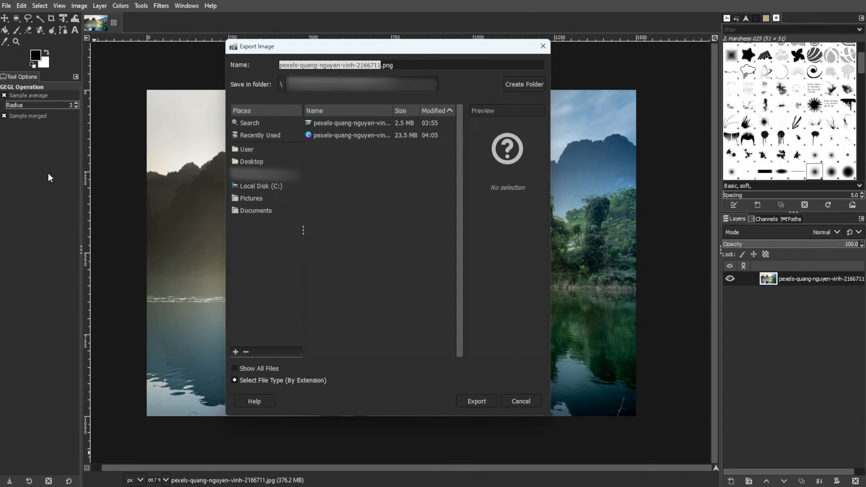
mouse_move(174, 323)
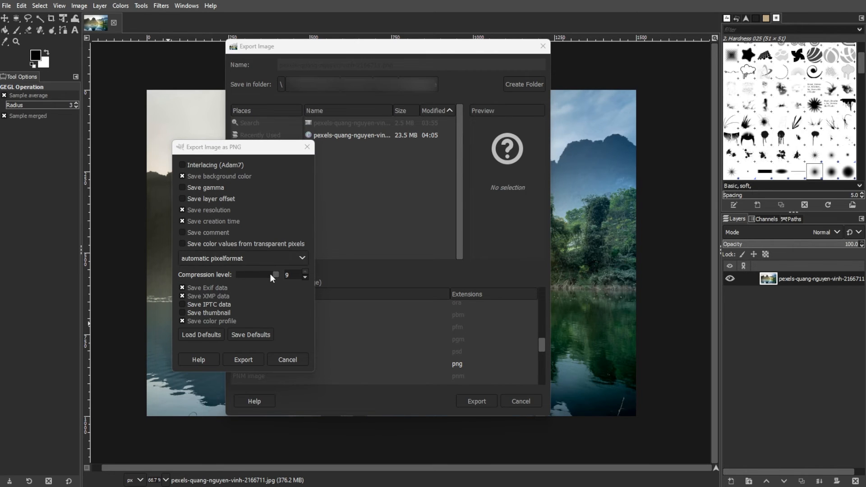
left_click_drag(275, 274, 268, 275)
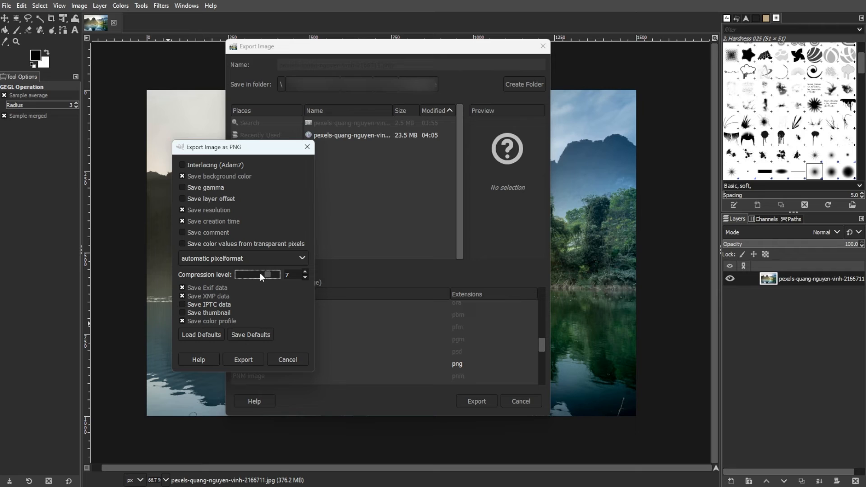
left_click_drag(268, 275, 258, 275)
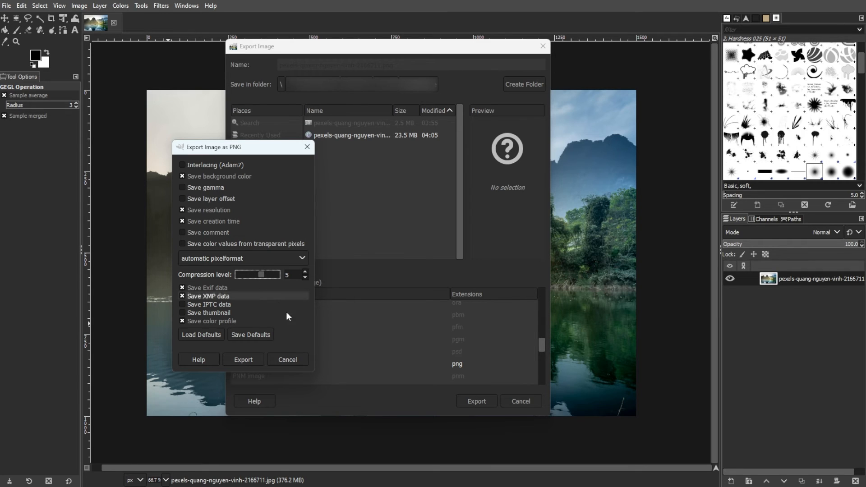
left_click(243, 360)
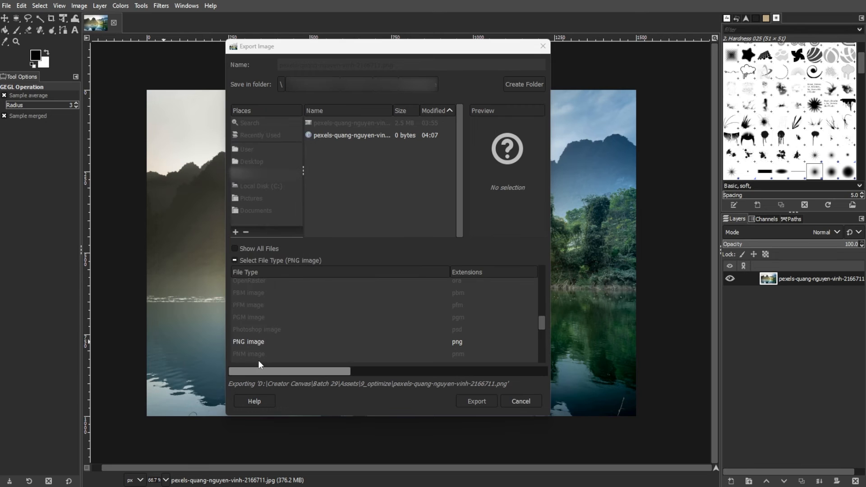
left_click(476, 401)
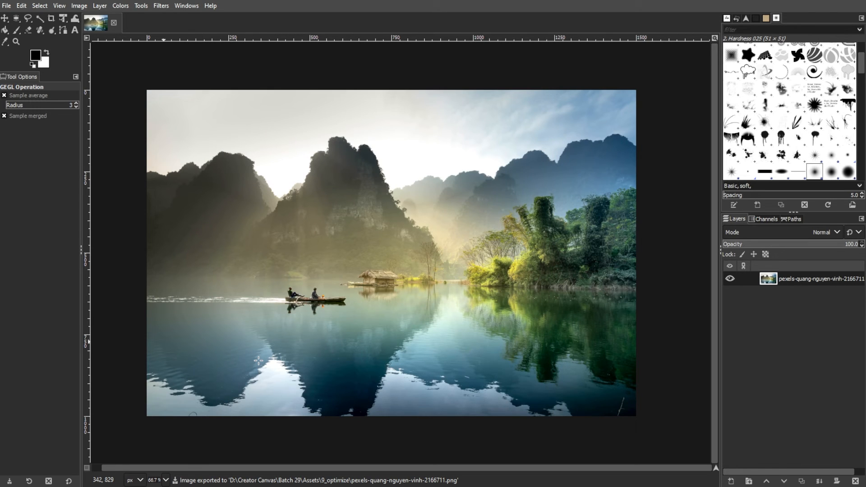
mouse_move(256, 363)
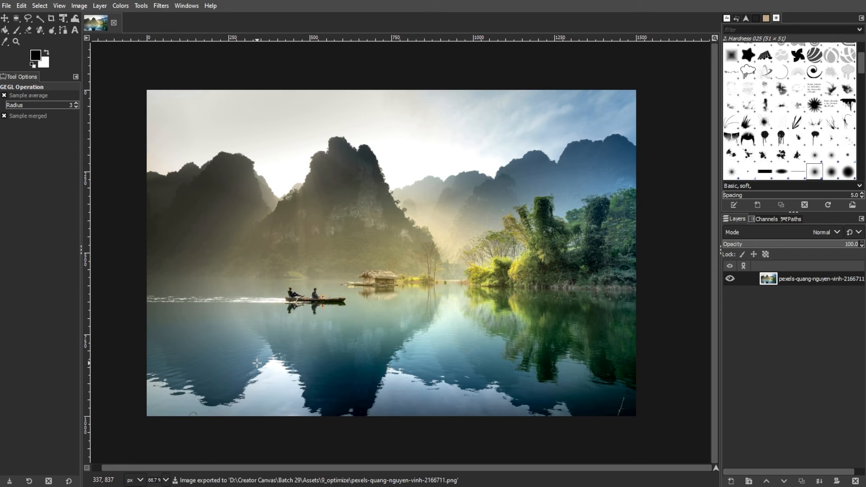